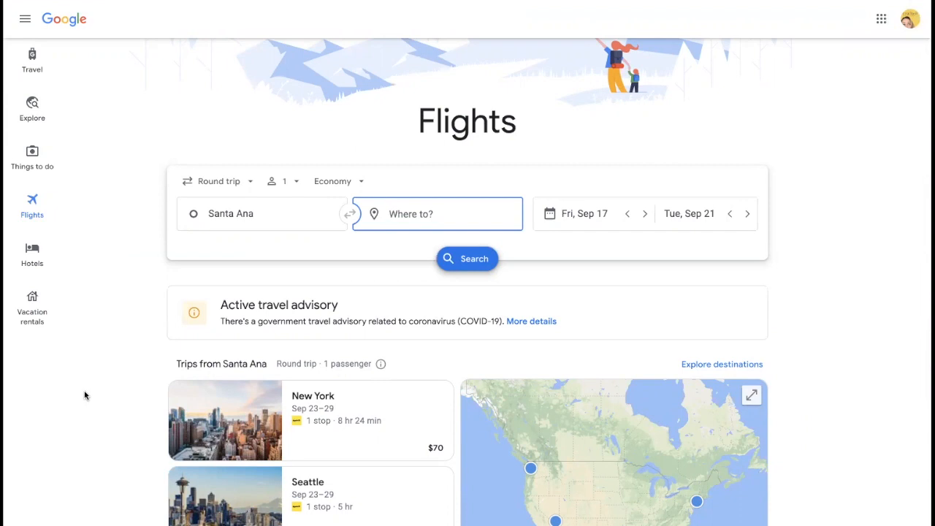
{"action": "mouse_move", "coordinate": [107, 349]}
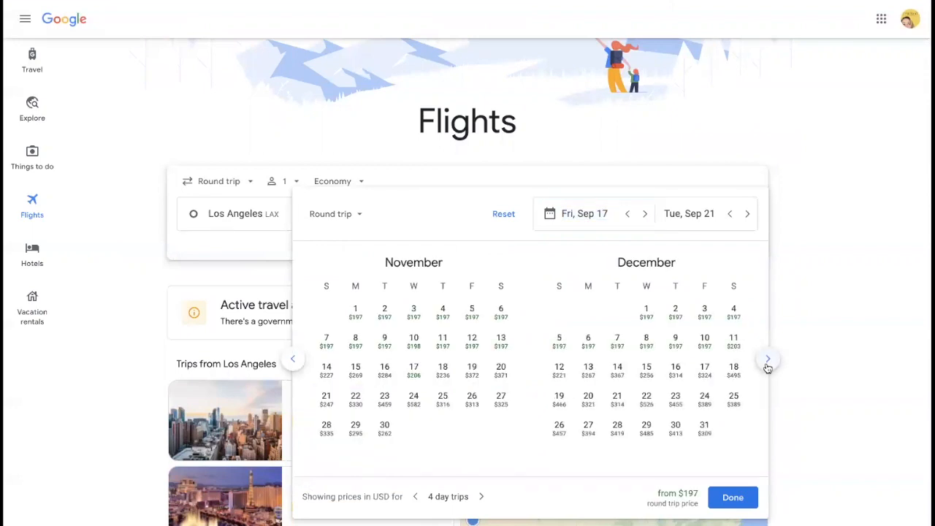
- Pick Dec 18 departure and Jan 1 return in the date picker and confirm
{"action": "left_click", "coordinate": [733, 369]}
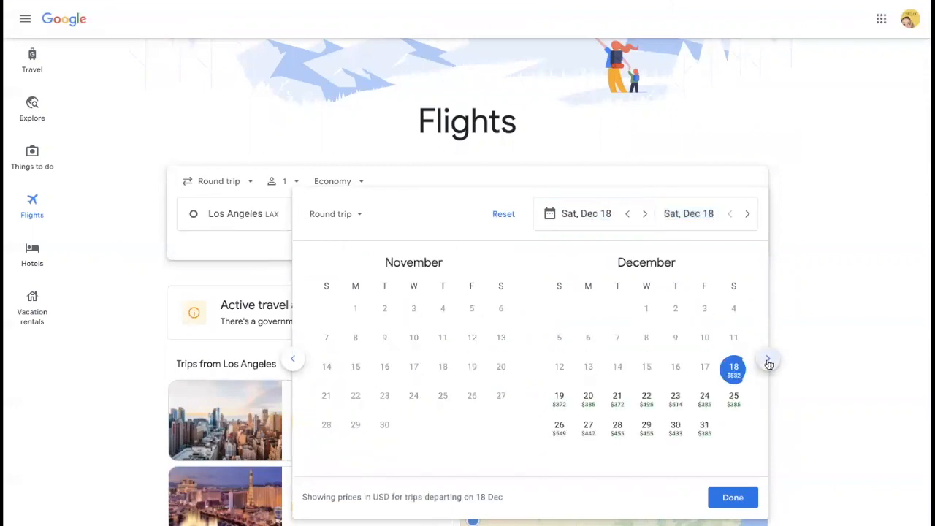
{"action": "left_click", "coordinate": [768, 359]}
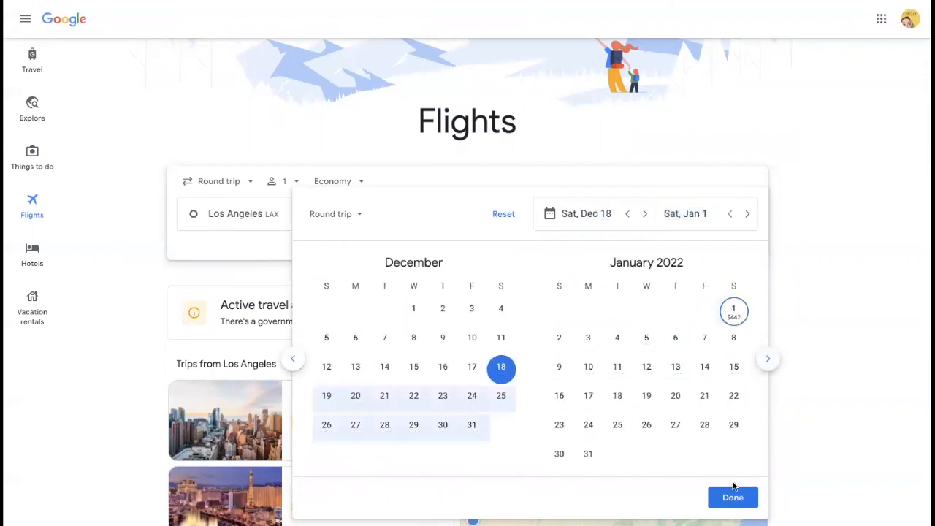
{"action": "left_click", "coordinate": [733, 496]}
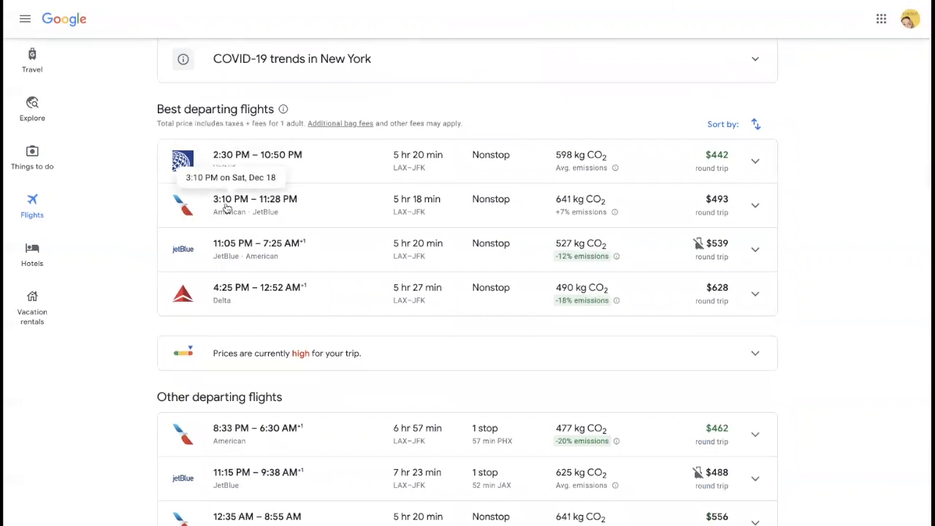
- Scroll through the LAX–JFK round-trip results for Dec 18 – Jan 1
{"action": "scroll", "scroll_direction": "down", "scroll_amount": 3}
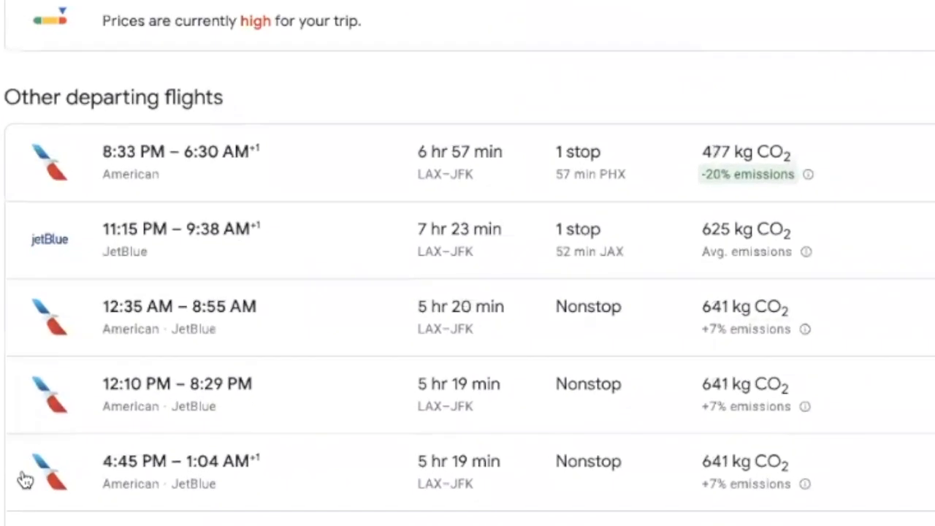
{"action": "mouse_move", "coordinate": [584, 176]}
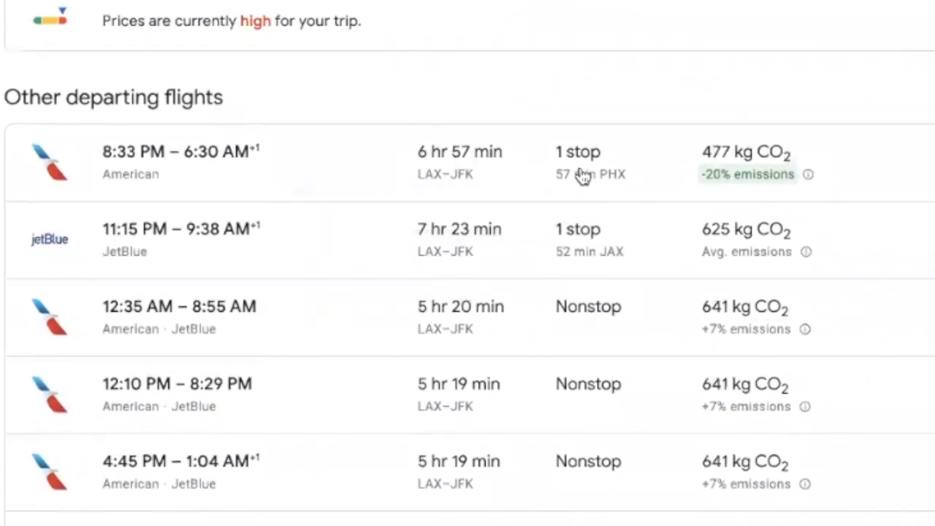
{"action": "mouse_move", "coordinate": [848, 392]}
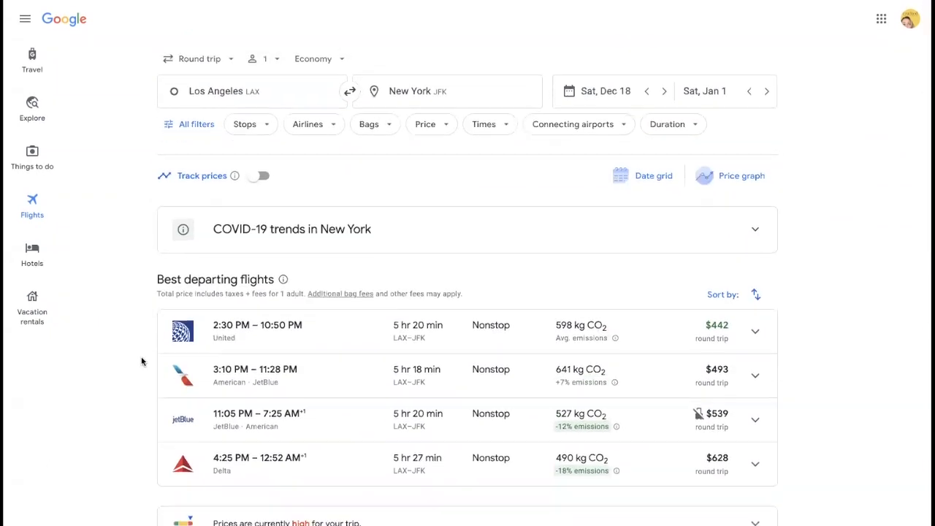
- Expand the 'Prices are currently high' insight showing the $200–335 typical range and price history
{"action": "scroll", "scroll_direction": "down", "scroll_amount": 3}
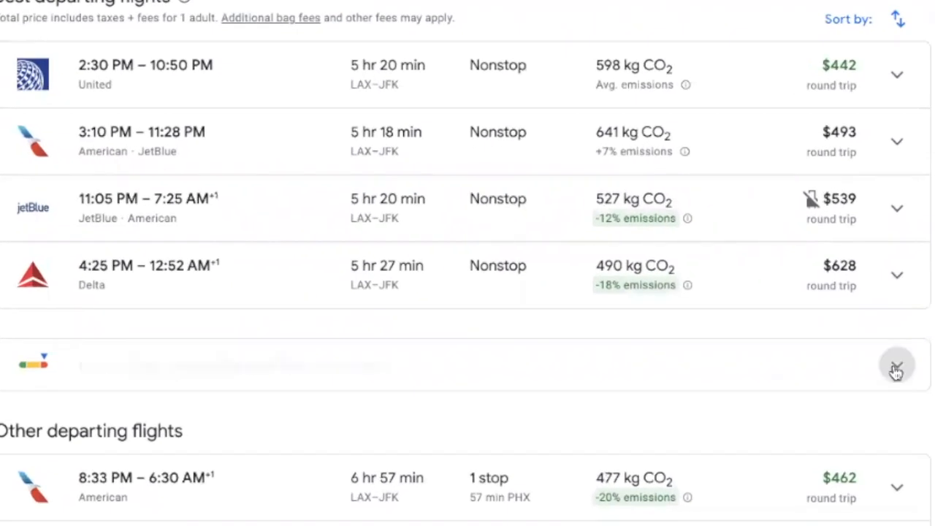
{"action": "left_click", "coordinate": [897, 366]}
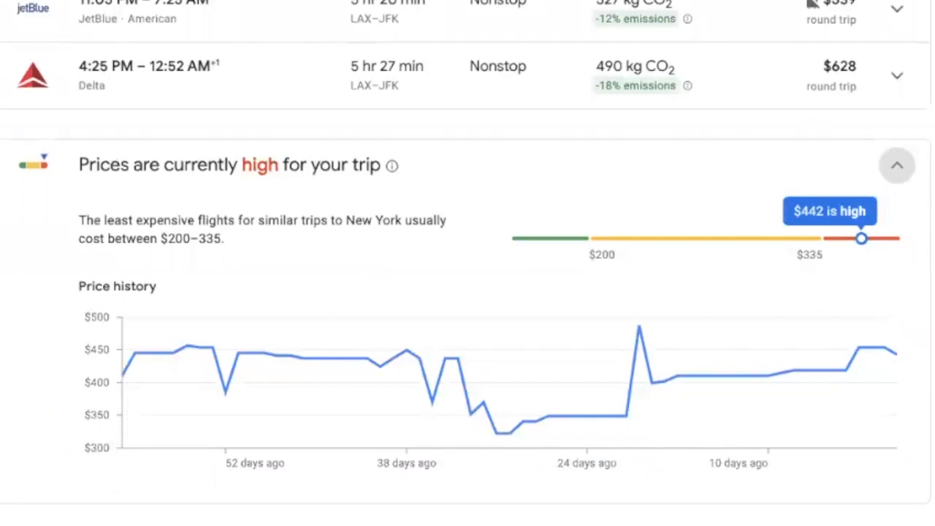
{"action": "mouse_move", "coordinate": [884, 347]}
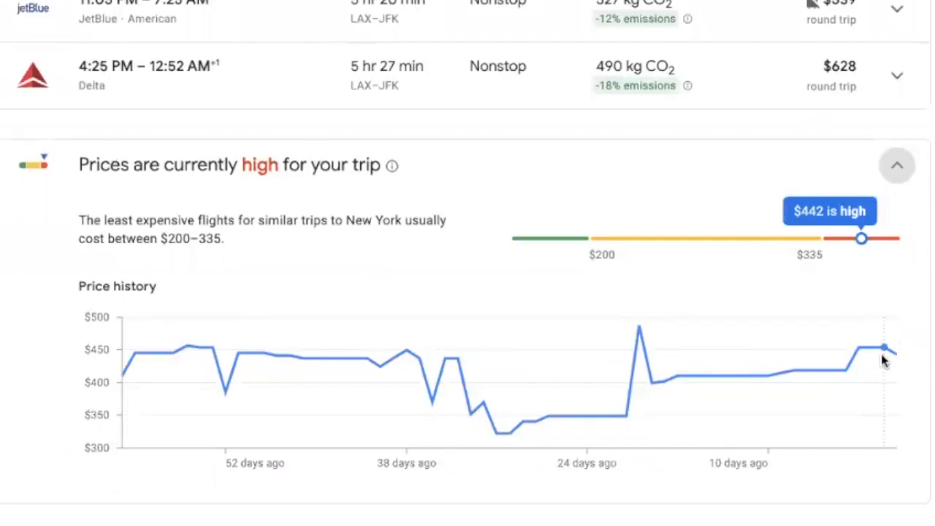
{"action": "mouse_move", "coordinate": [858, 348]}
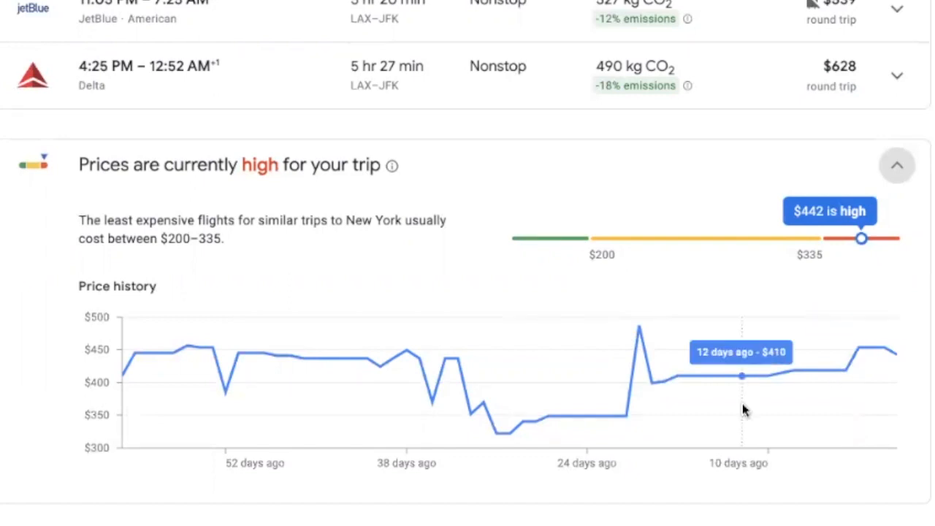
{"action": "scroll", "scroll_direction": "down", "scroll_amount": 3}
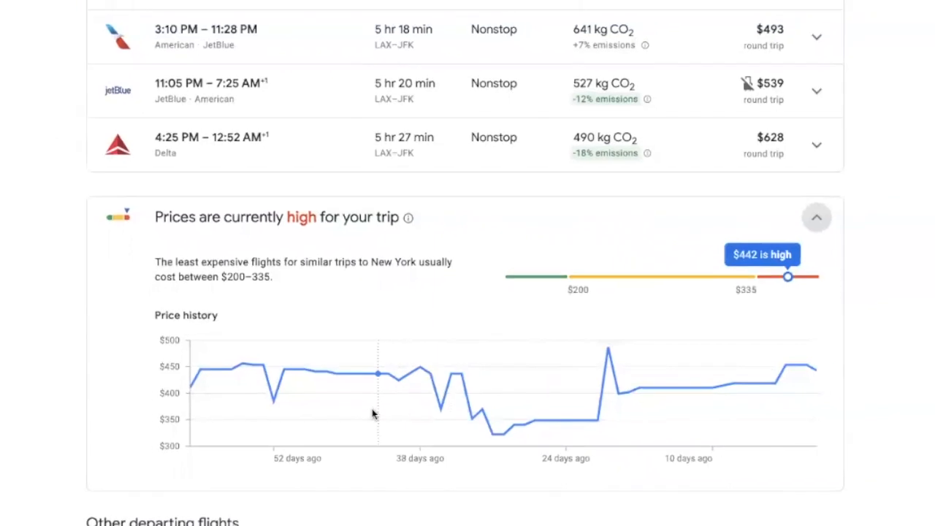
{"action": "scroll", "scroll_direction": "up", "scroll_amount": 3}
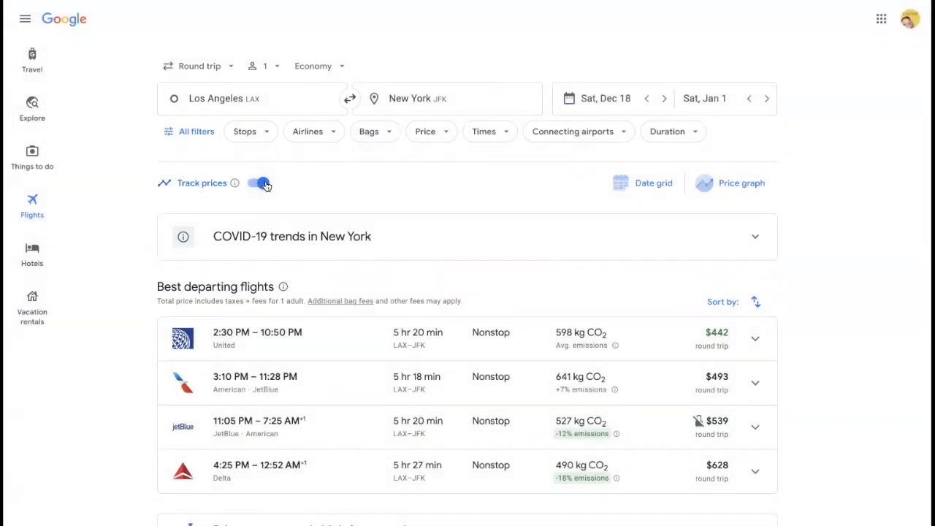
{"action": "left_click", "coordinate": [259, 184]}
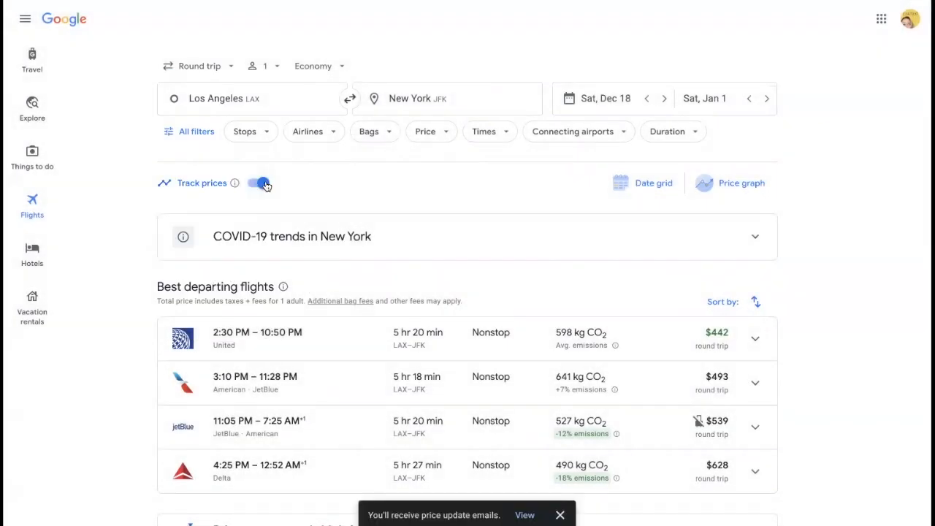
{"action": "left_click", "coordinate": [258, 183]}
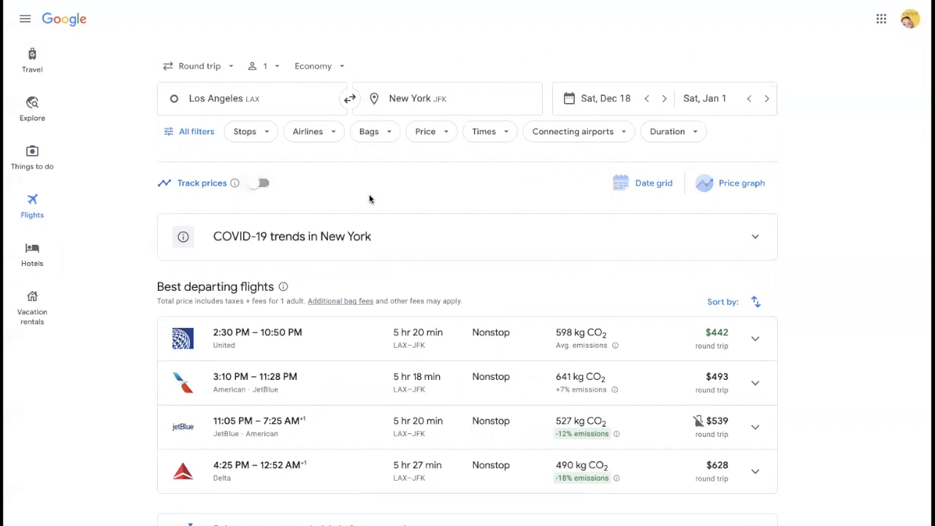
{"action": "scroll", "scroll_direction": "down", "scroll_amount": 3}
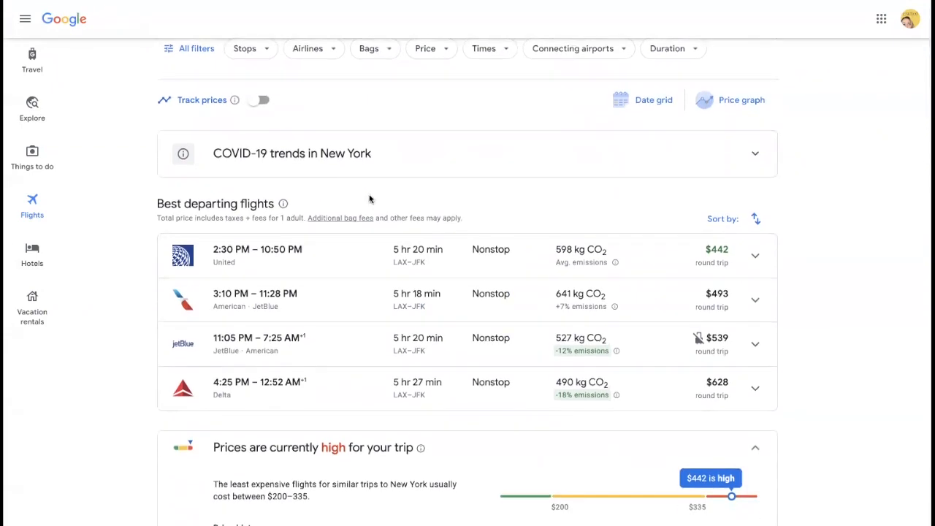
{"action": "scroll", "scroll_direction": "down", "scroll_amount": 3}
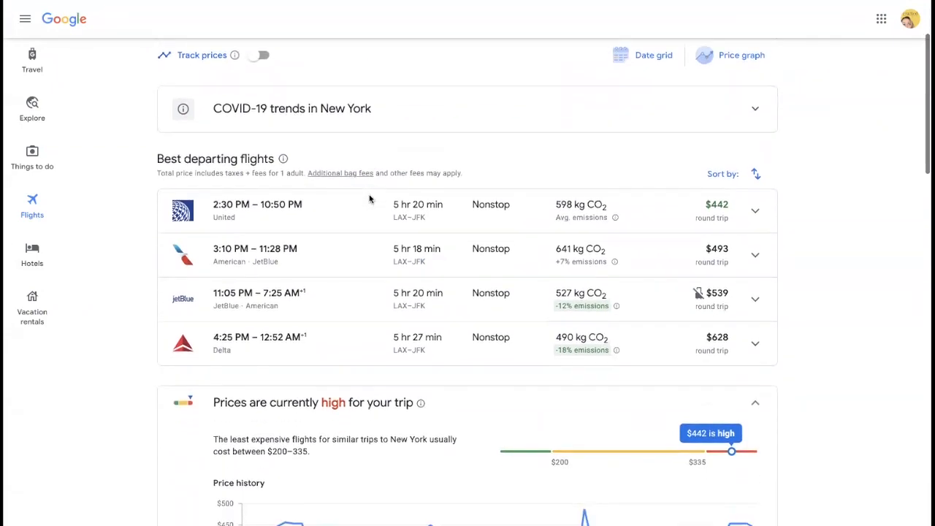
{"action": "scroll", "scroll_direction": "down", "scroll_amount": 3}
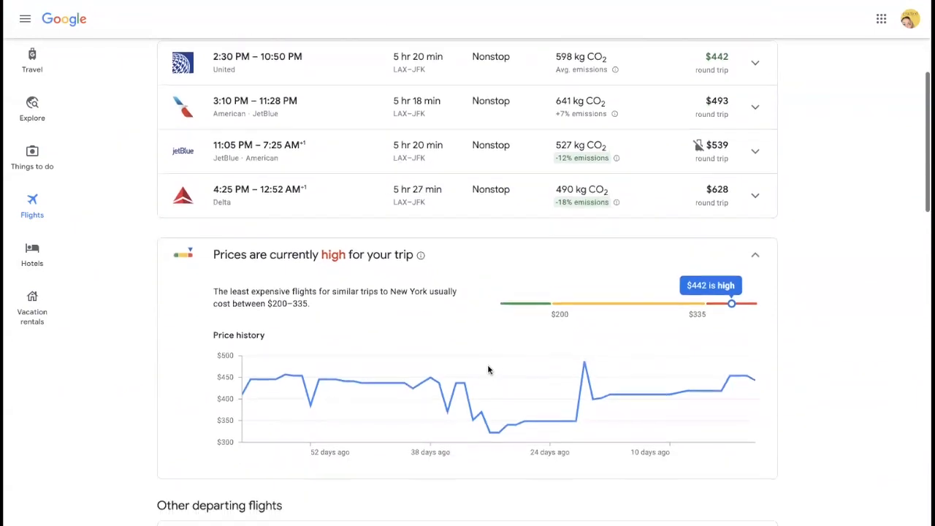
{"action": "mouse_move", "coordinate": [788, 366]}
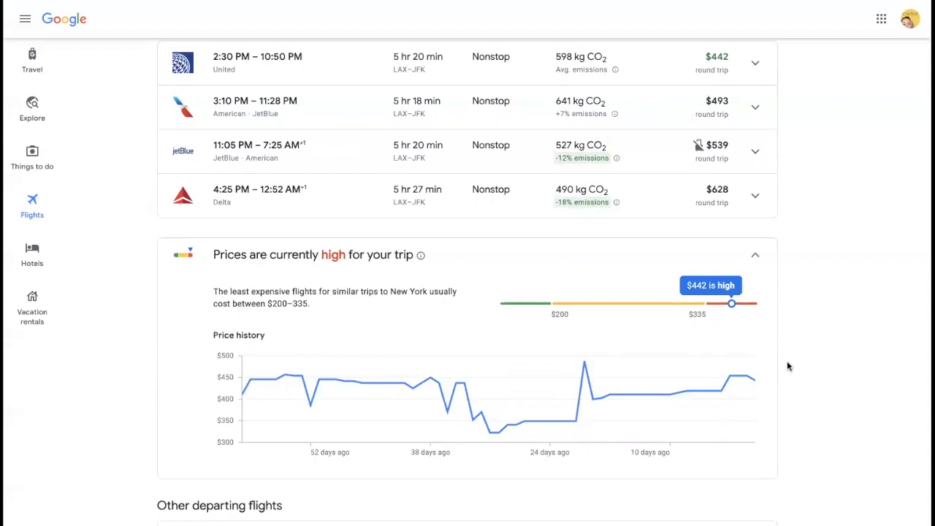
{"action": "scroll", "scroll_direction": "up", "scroll_amount": 3}
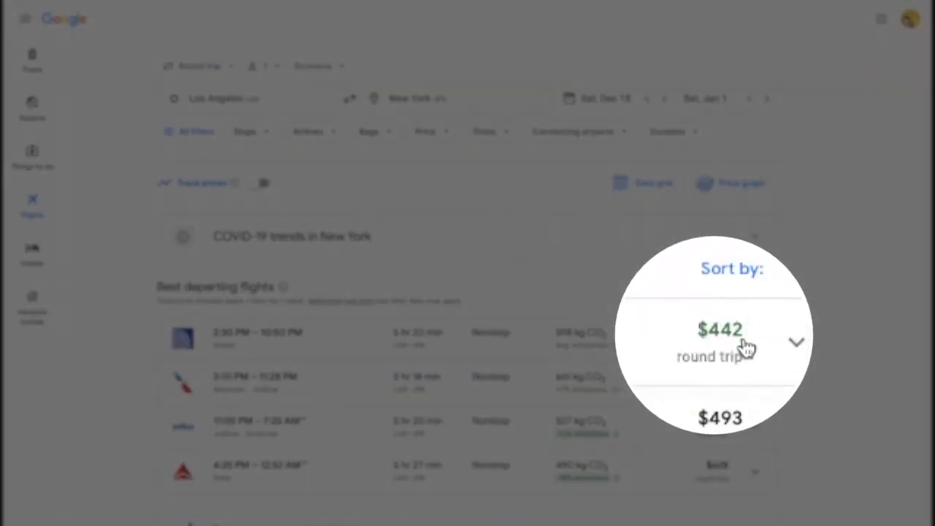
{"action": "mouse_move", "coordinate": [744, 358]}
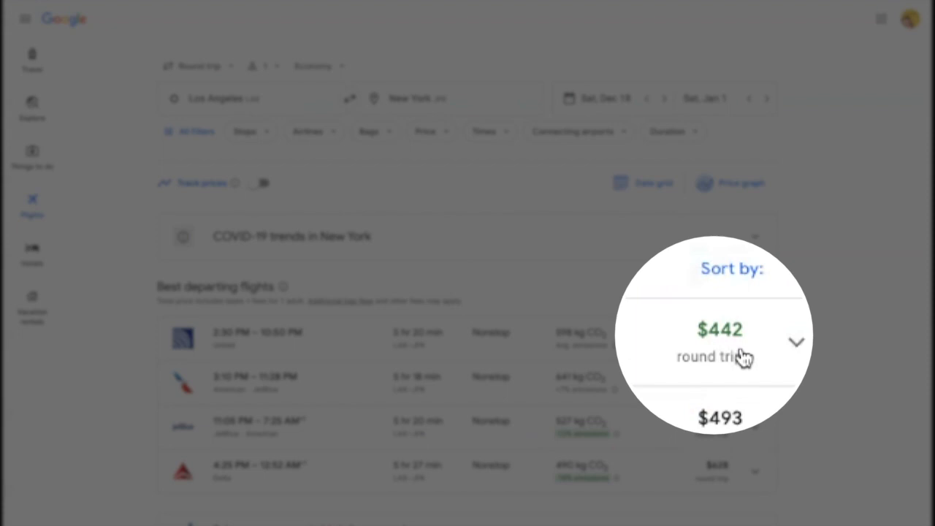
{"action": "scroll", "scroll_direction": "down", "scroll_amount": 3}
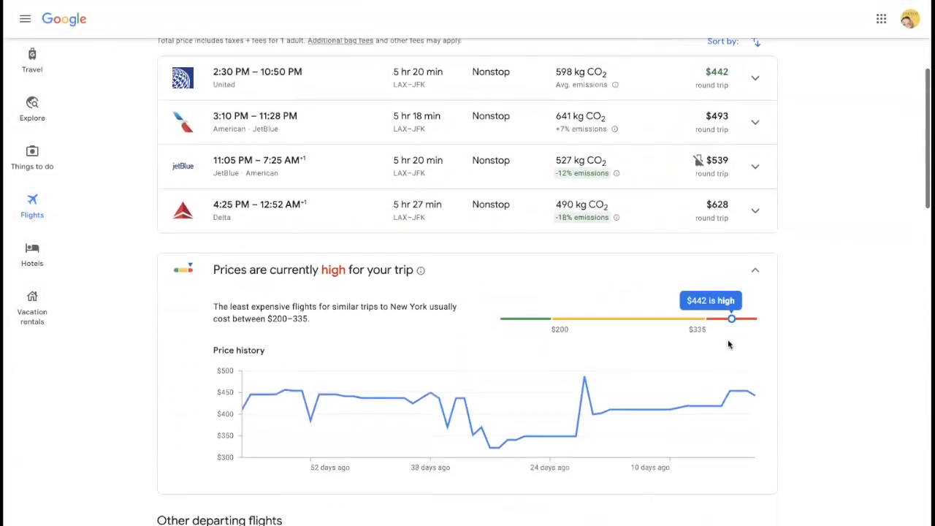
{"action": "scroll", "scroll_direction": "down", "scroll_amount": 3}
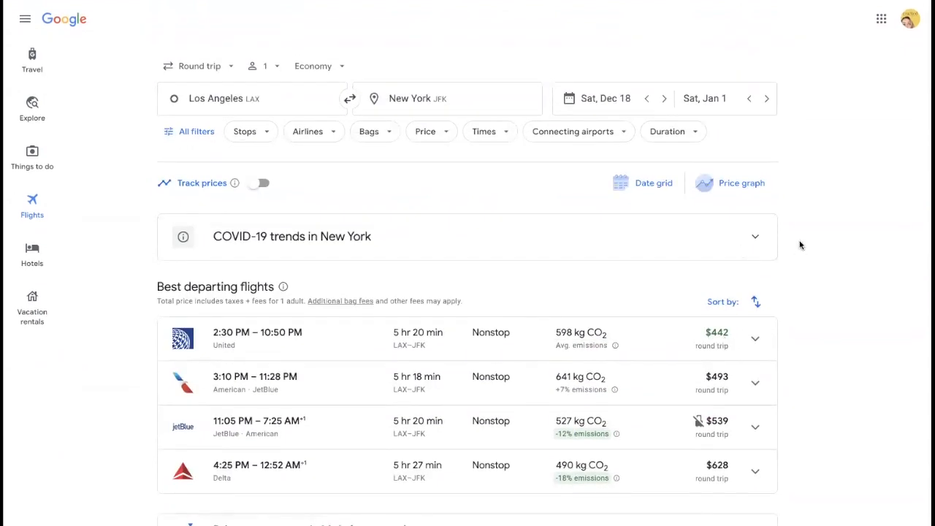
{"action": "mouse_move", "coordinate": [796, 263]}
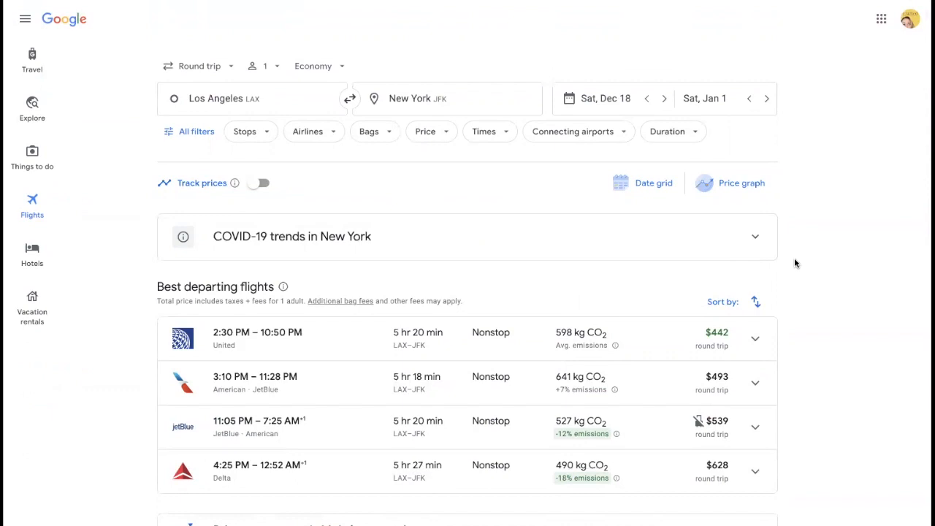
{"action": "mouse_move", "coordinate": [489, 232]}
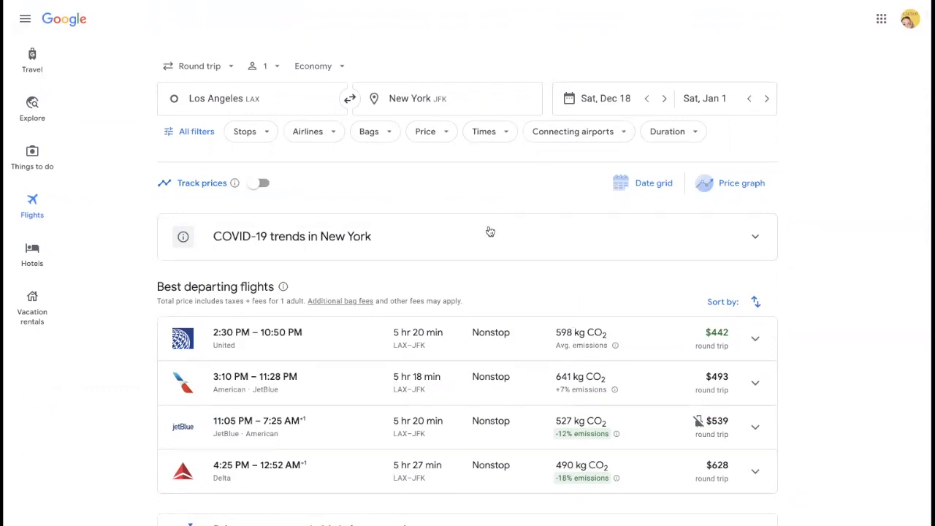
- Set departure to all Los Angeles airports plus Santa Ana and confirm
{"action": "left_click", "coordinate": [252, 98]}
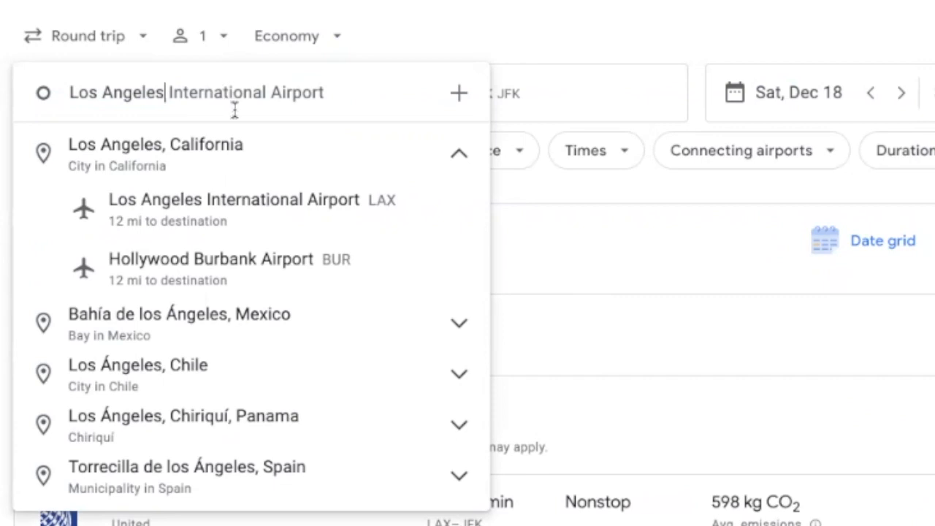
{"action": "mouse_move", "coordinate": [117, 150]}
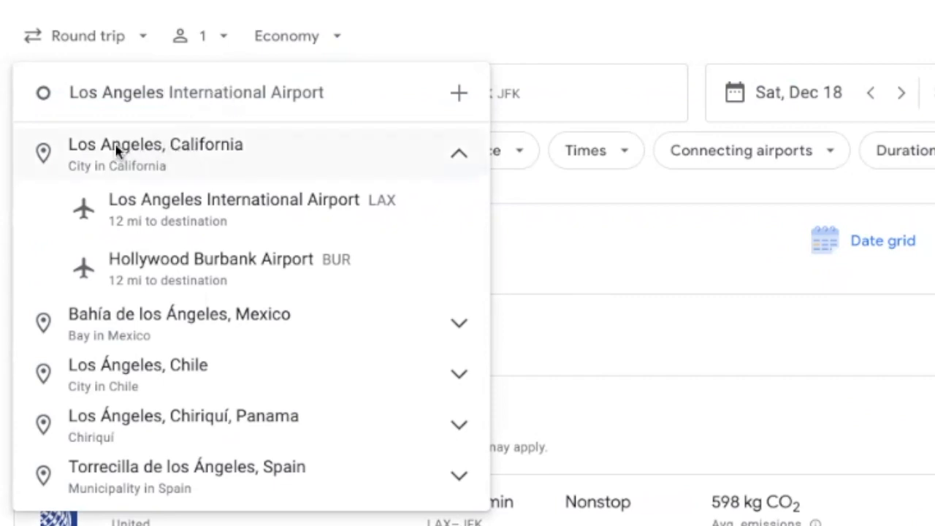
{"action": "left_click", "coordinate": [155, 144]}
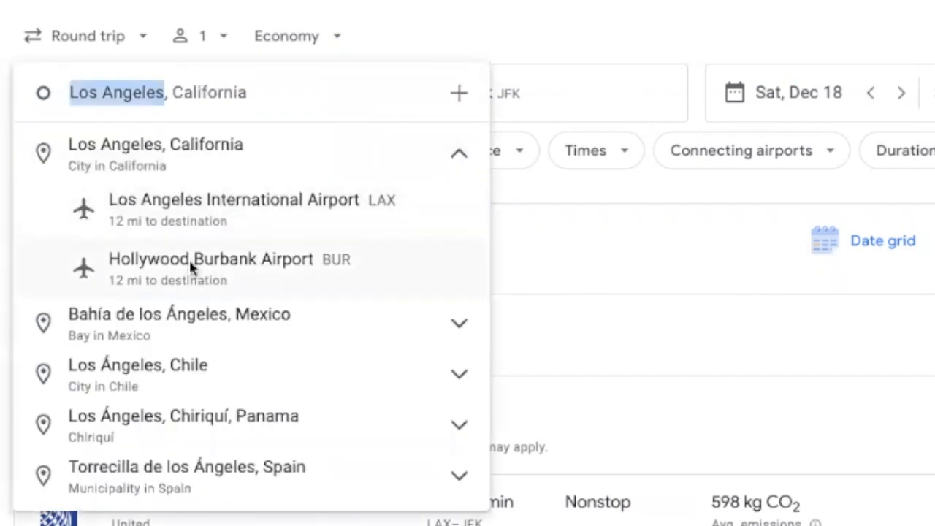
{"action": "mouse_move", "coordinate": [207, 307]}
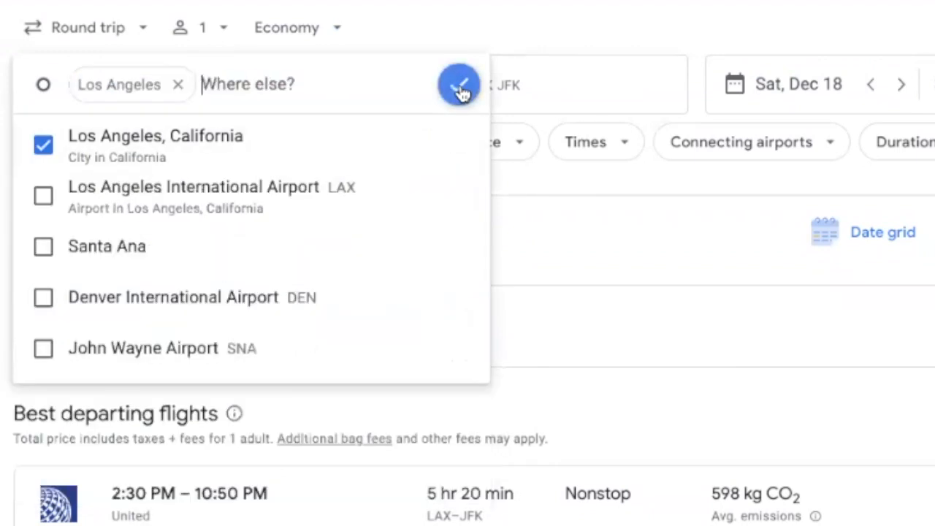
{"action": "left_click", "coordinate": [43, 246]}
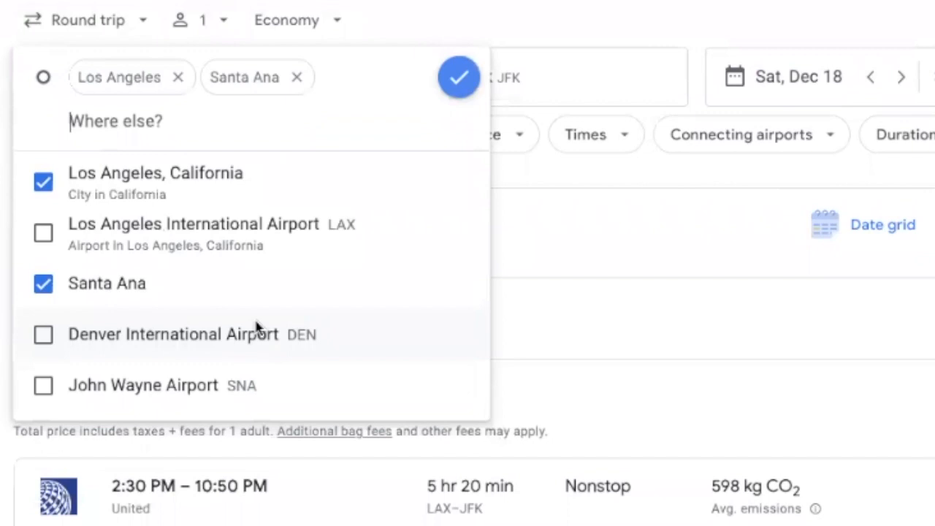
{"action": "left_click", "coordinate": [459, 77]}
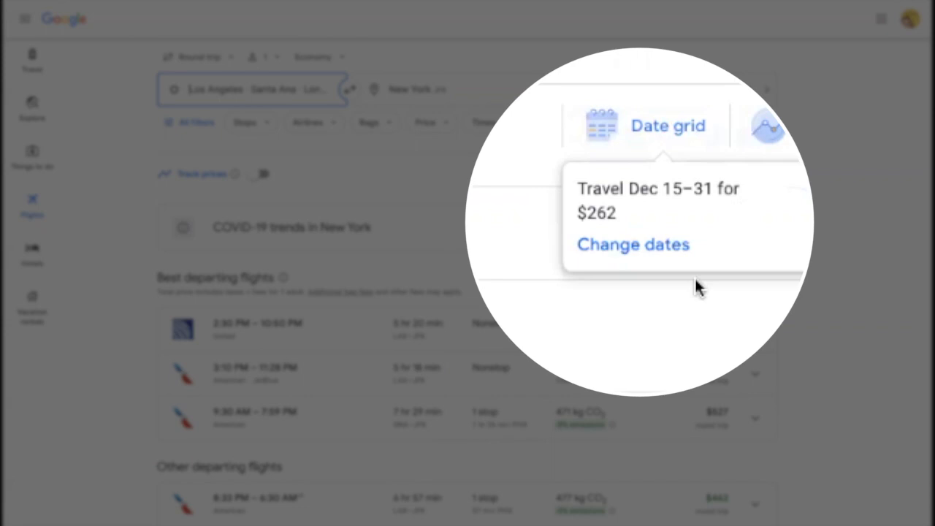
{"action": "mouse_move", "coordinate": [705, 255]}
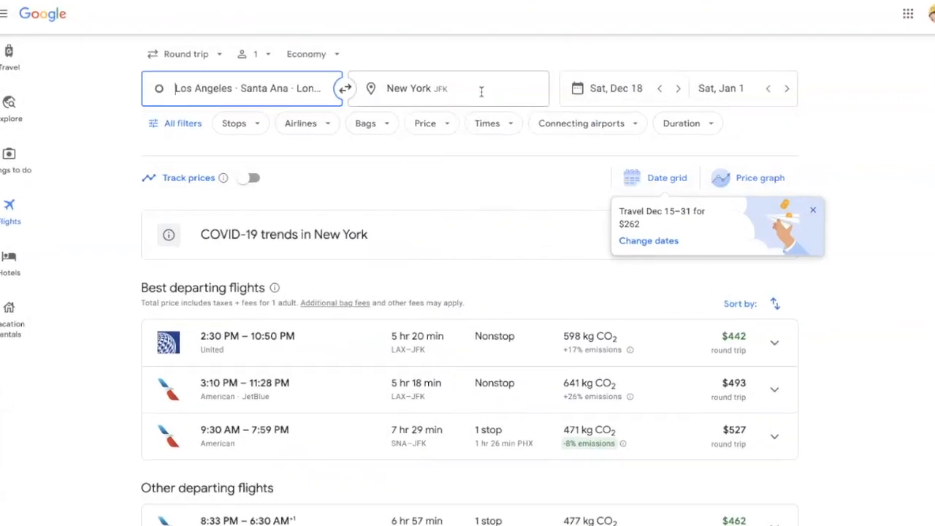
- Change the destination from New York JFK to all New York airports
{"action": "left_click", "coordinate": [448, 88]}
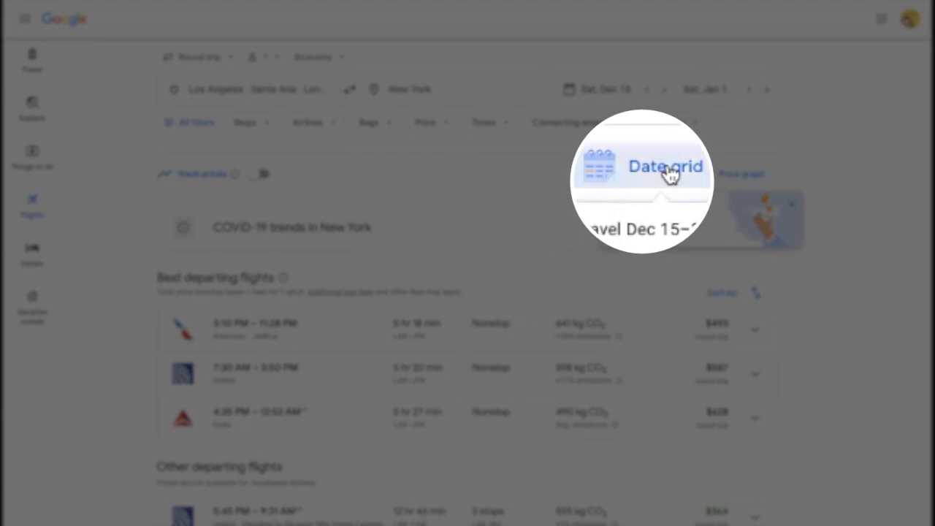
- Choose the $182 Wed Dec 15 / Tue Jan 4 cell in the date grid and apply
{"action": "left_click", "coordinate": [664, 165]}
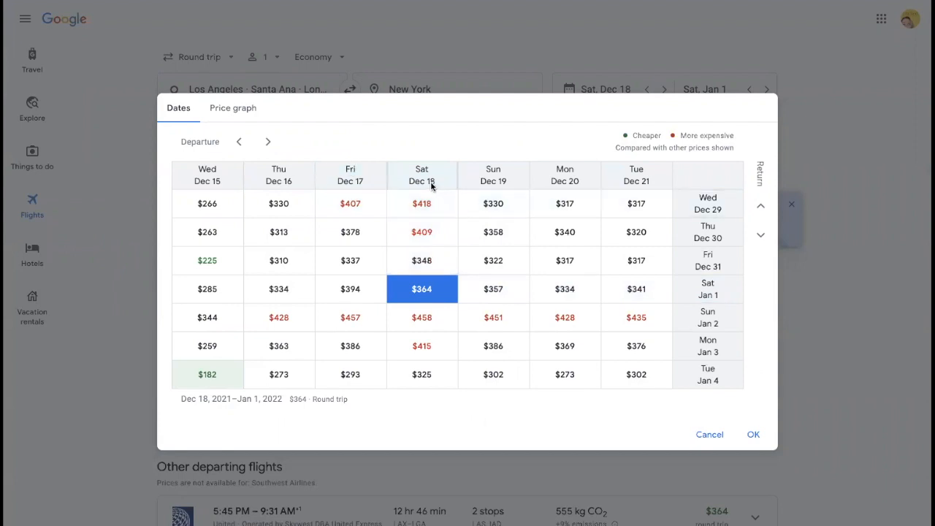
{"action": "mouse_move", "coordinate": [438, 182]}
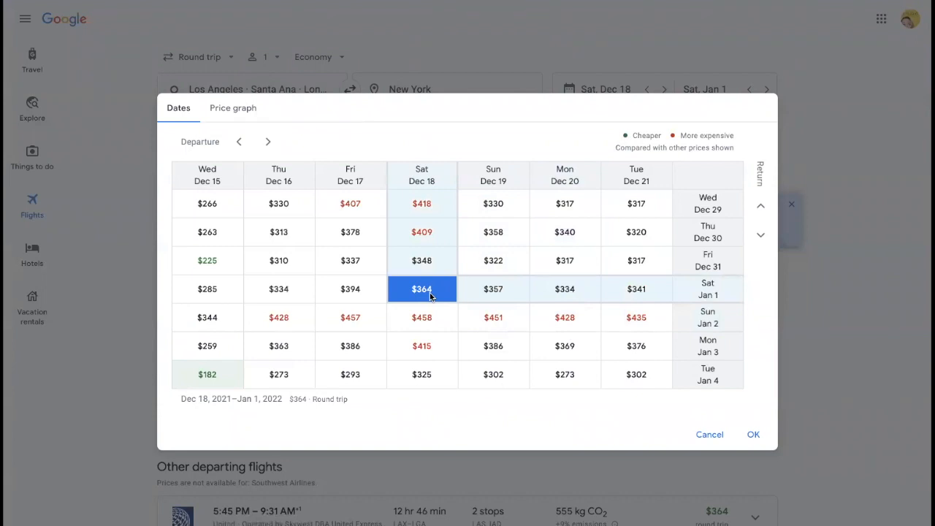
{"action": "mouse_move", "coordinate": [385, 303]}
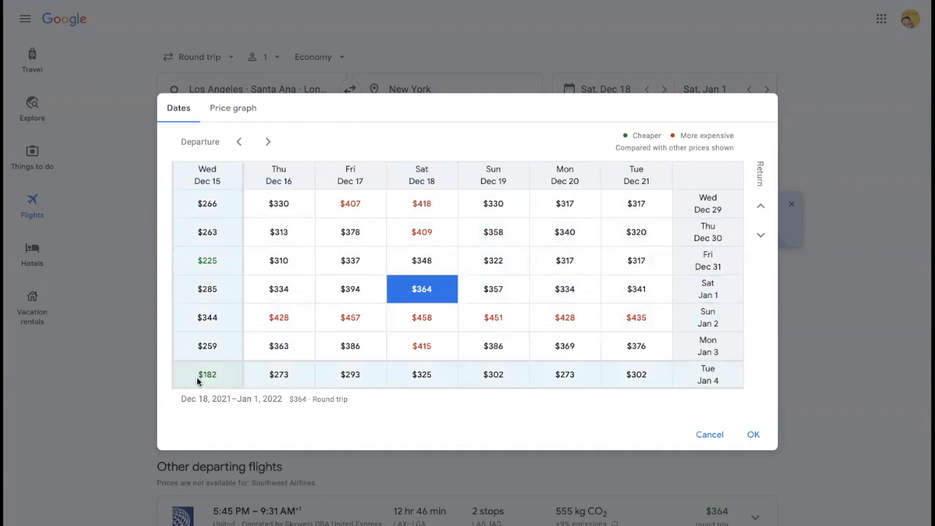
{"action": "mouse_move", "coordinate": [214, 382]}
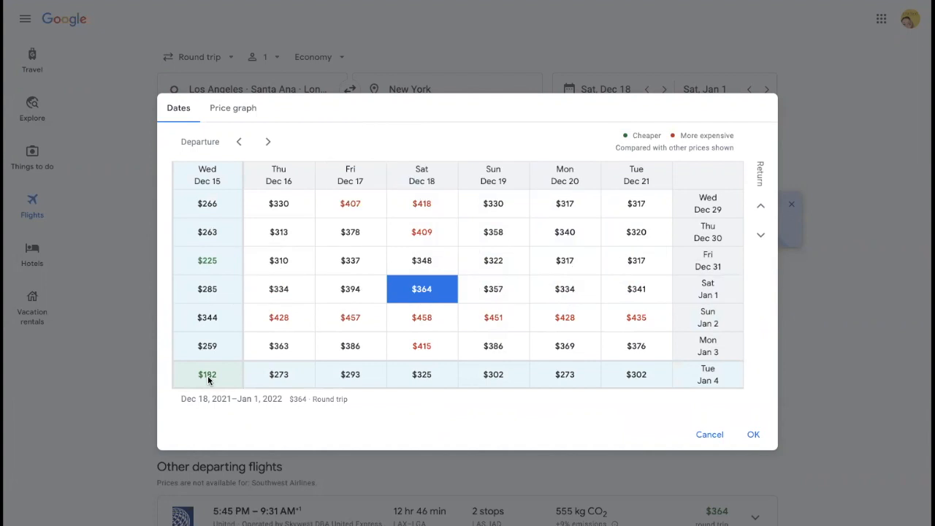
{"action": "left_click", "coordinate": [207, 374]}
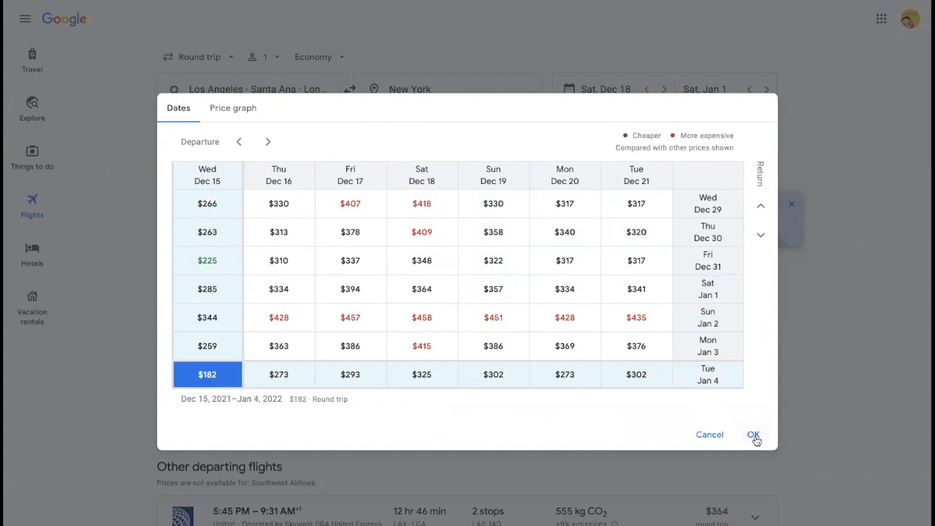
{"action": "left_click", "coordinate": [753, 434]}
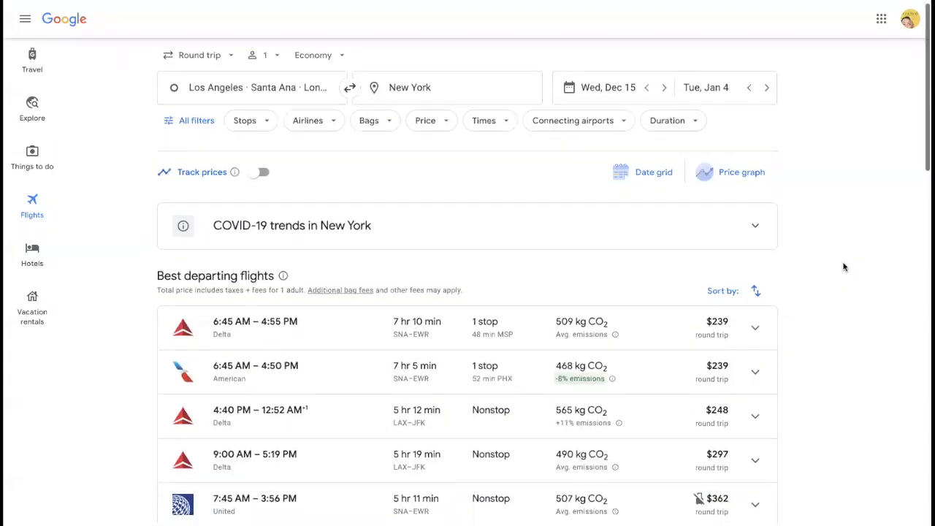
{"action": "scroll", "scroll_direction": "down", "scroll_amount": 3}
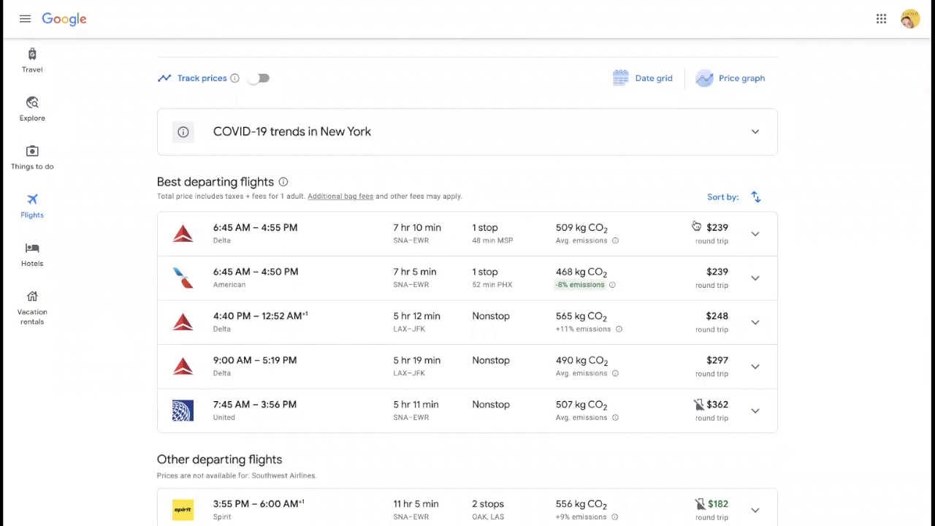
{"action": "mouse_move", "coordinate": [715, 251]}
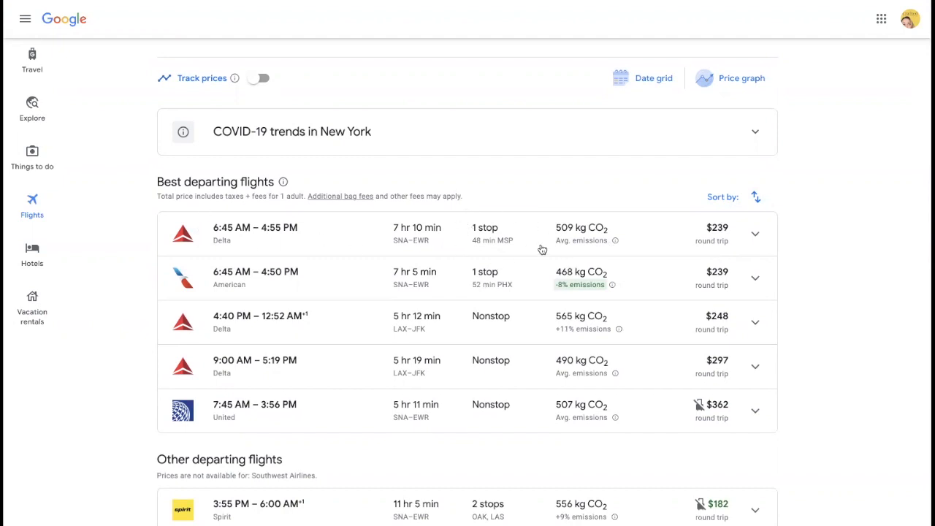
{"action": "mouse_move", "coordinate": [411, 240]}
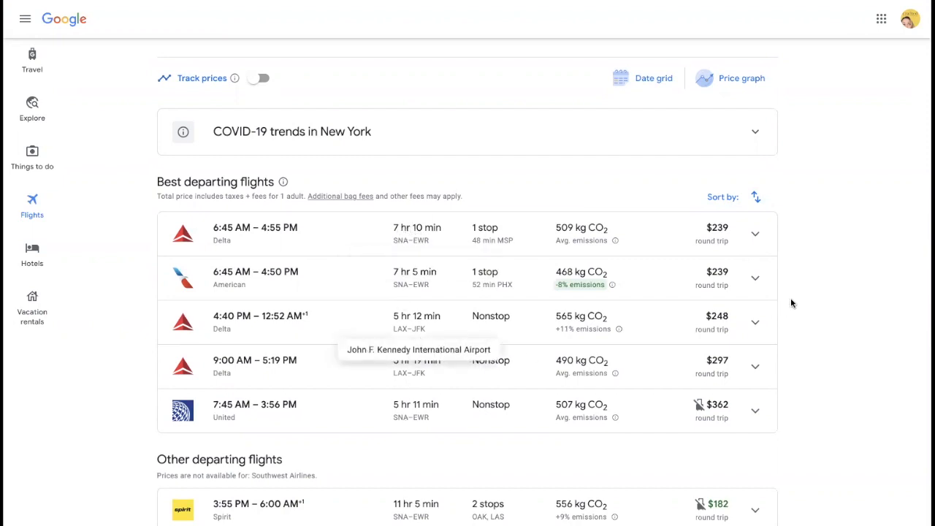
{"action": "scroll", "scroll_direction": "down", "scroll_amount": 3}
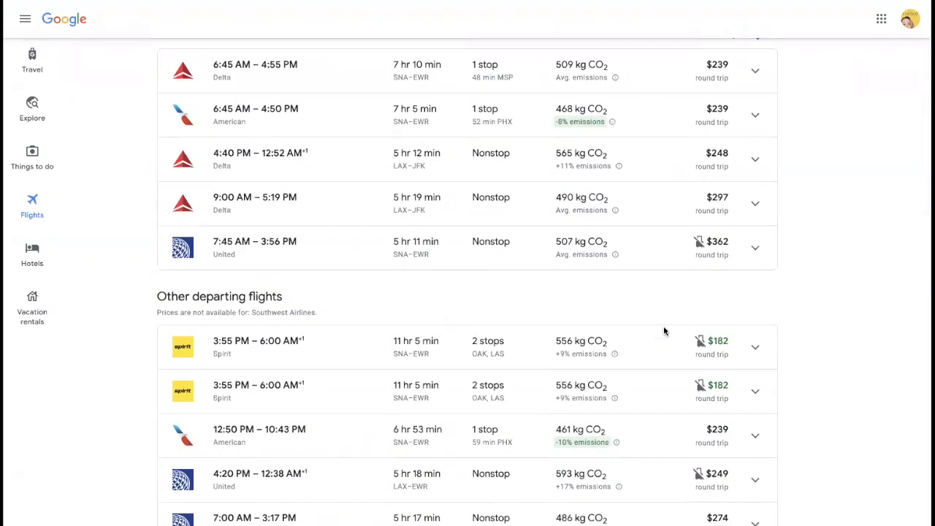
{"action": "mouse_move", "coordinate": [670, 357]}
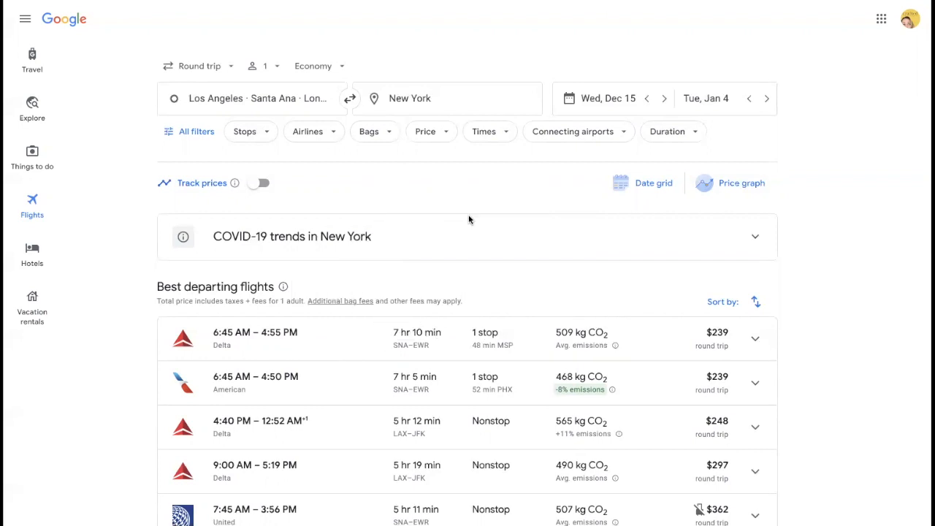
- Scroll down to Other departing flights to view the $182 Spirit fares
{"action": "scroll", "scroll_direction": "down", "scroll_amount": 3}
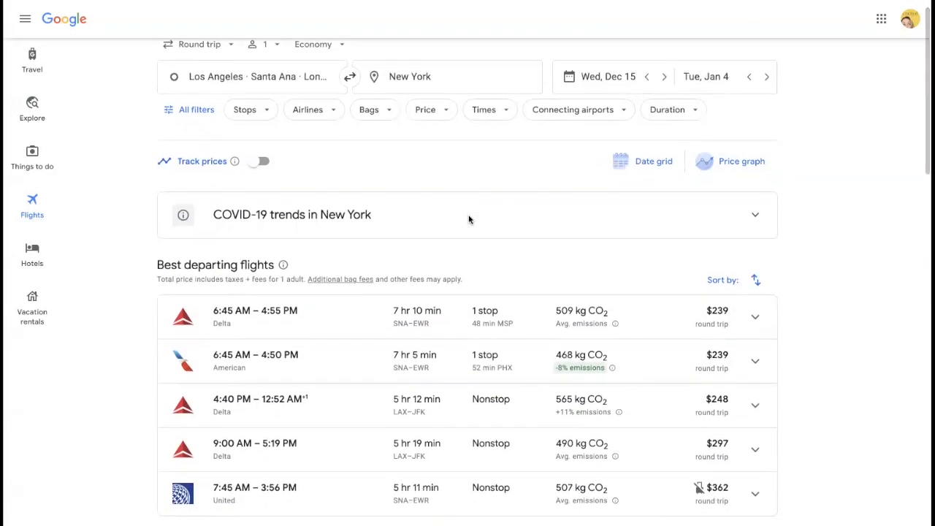
{"action": "scroll", "scroll_direction": "down", "scroll_amount": 3}
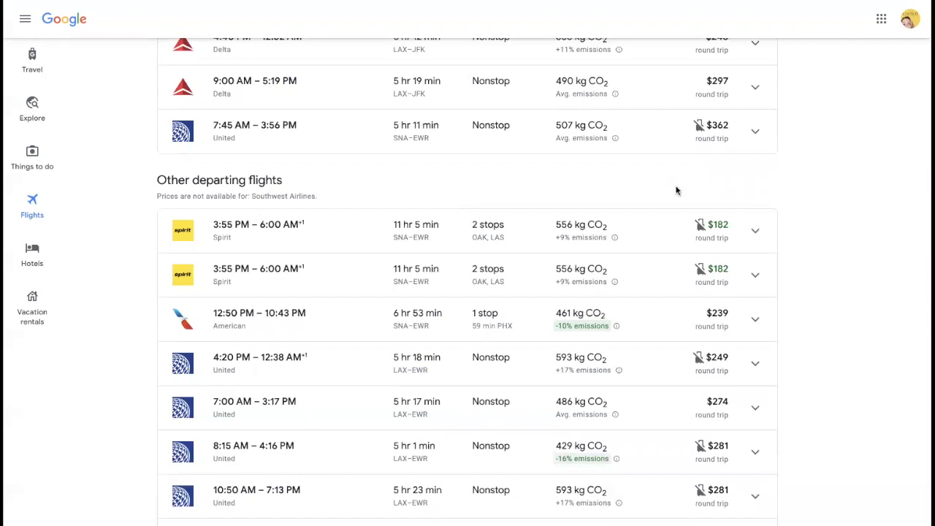
{"action": "mouse_move", "coordinate": [614, 190]}
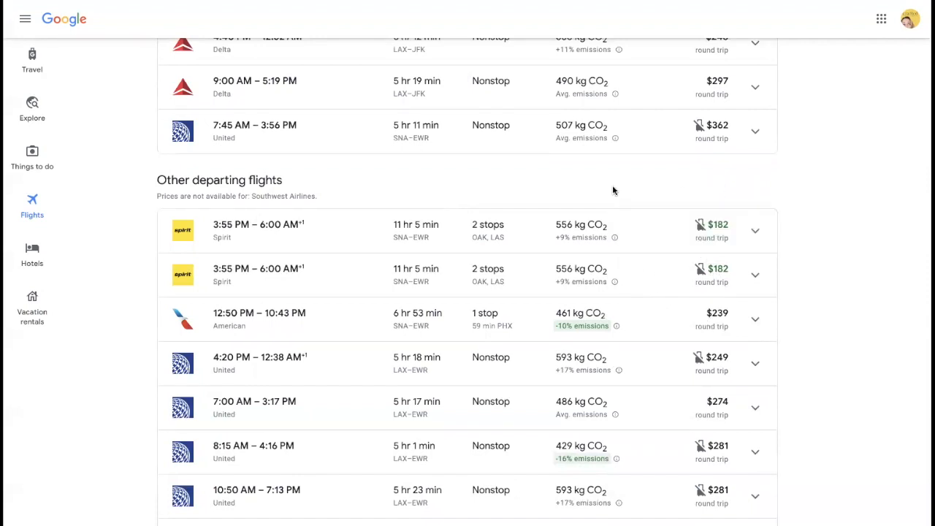
{"action": "mouse_move", "coordinate": [247, 210]}
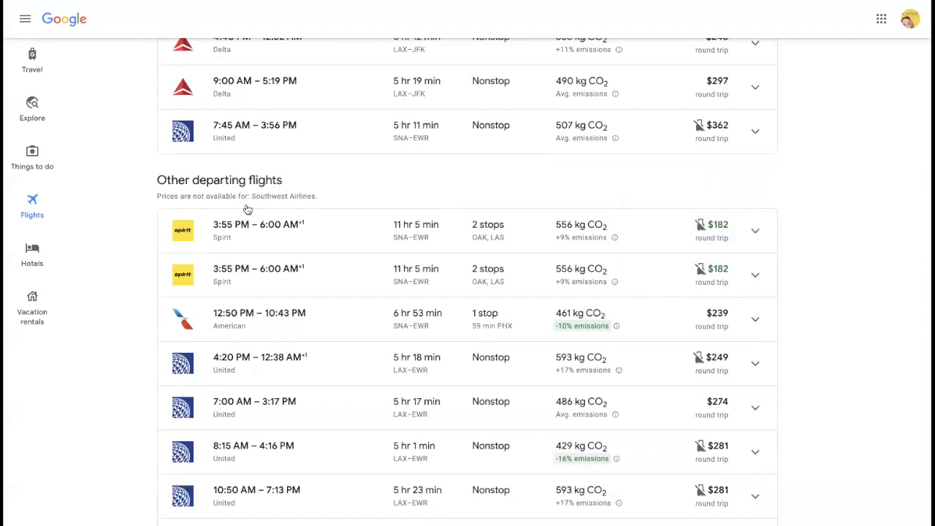
{"action": "mouse_move", "coordinate": [268, 245]}
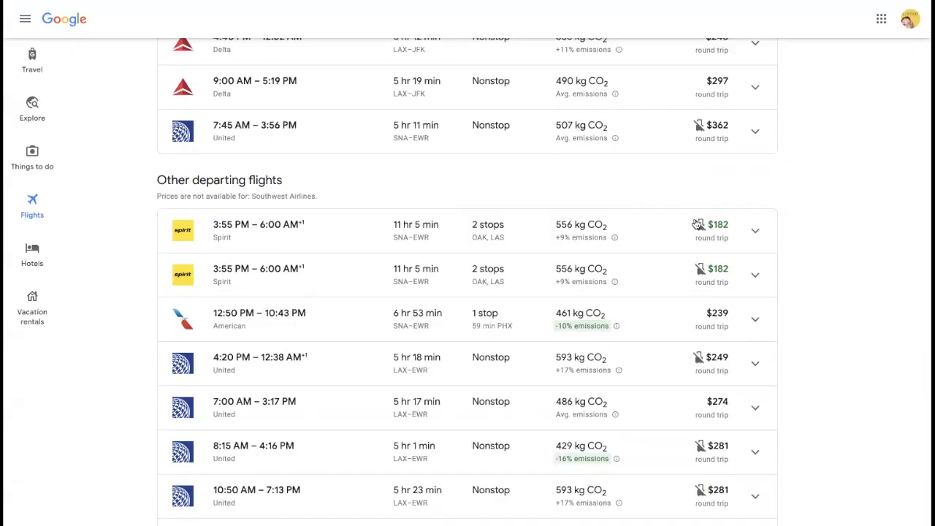
{"action": "mouse_move", "coordinate": [822, 235]}
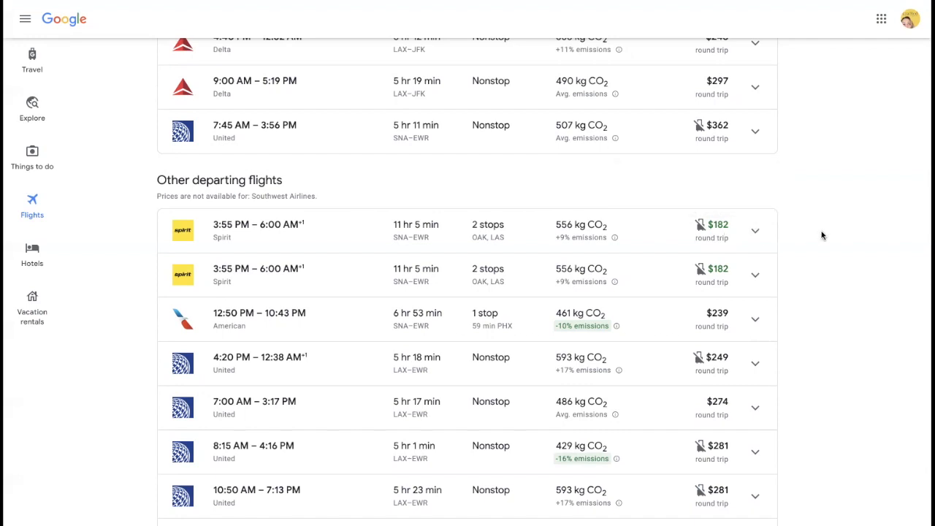
{"action": "mouse_move", "coordinate": [679, 309]}
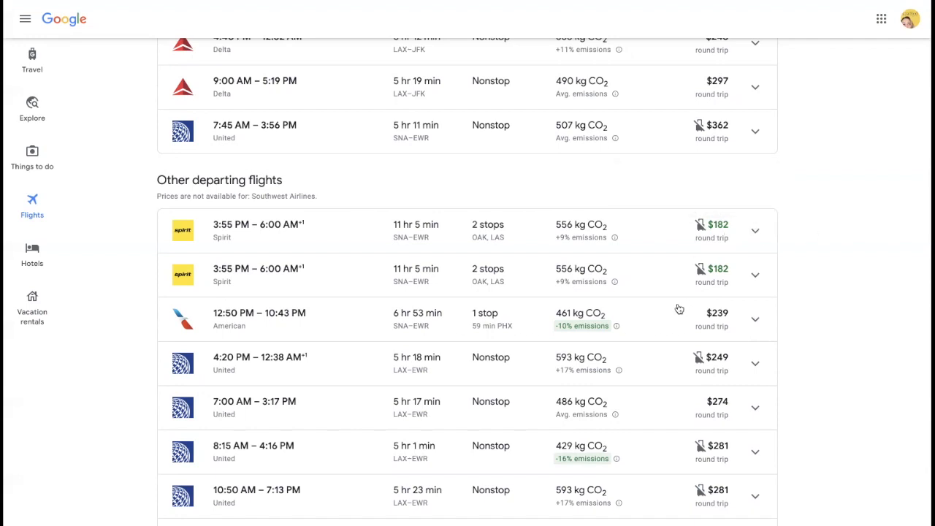
{"action": "mouse_move", "coordinate": [678, 286]}
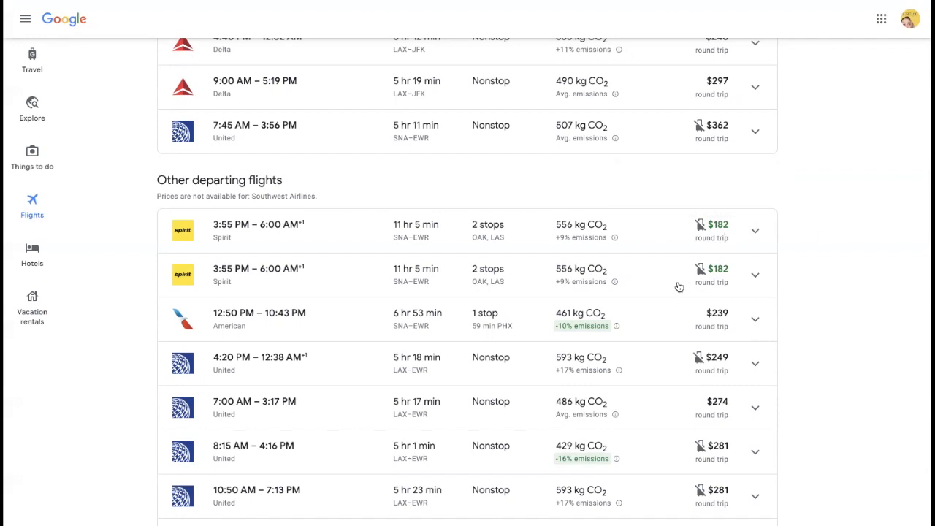
{"action": "mouse_move", "coordinate": [201, 242]}
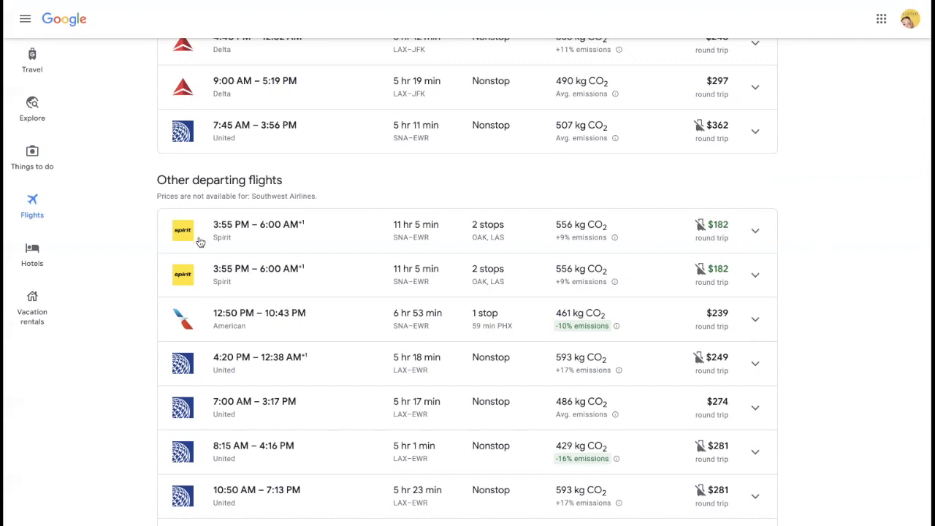
{"action": "scroll", "scroll_direction": "down", "scroll_amount": 3}
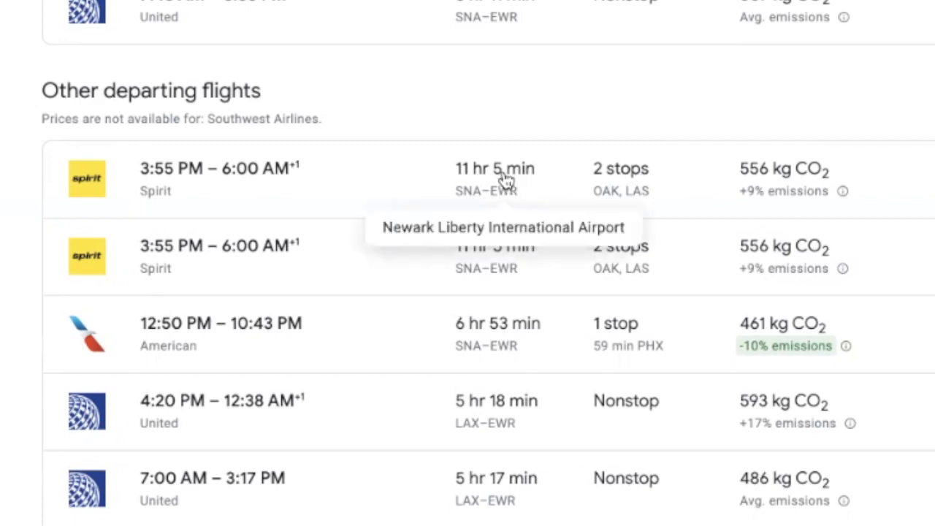
{"action": "mouse_move", "coordinate": [654, 153]}
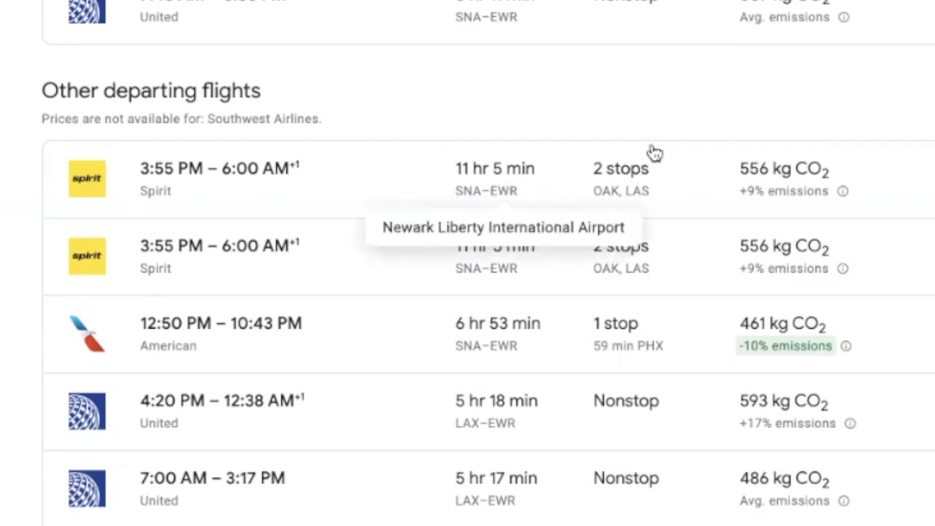
{"action": "mouse_move", "coordinate": [578, 329]}
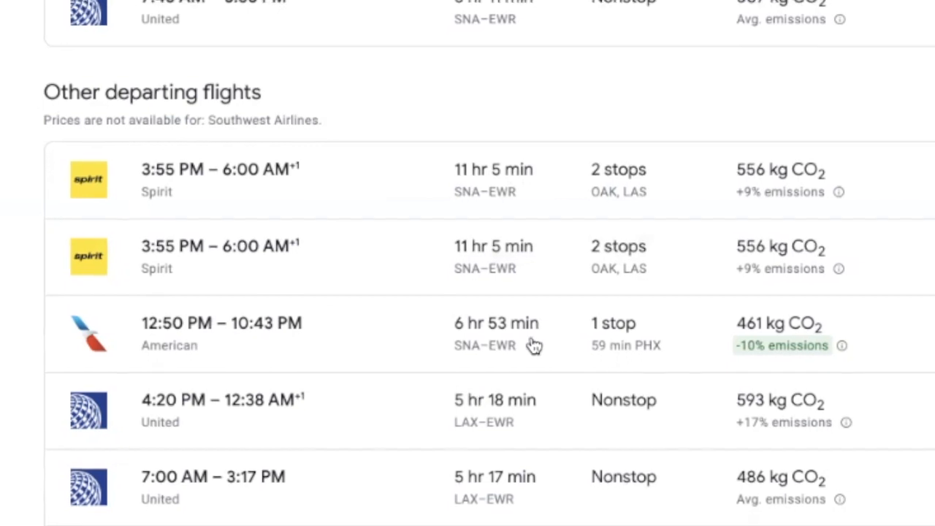
{"action": "scroll", "scroll_direction": "down", "scroll_amount": 3}
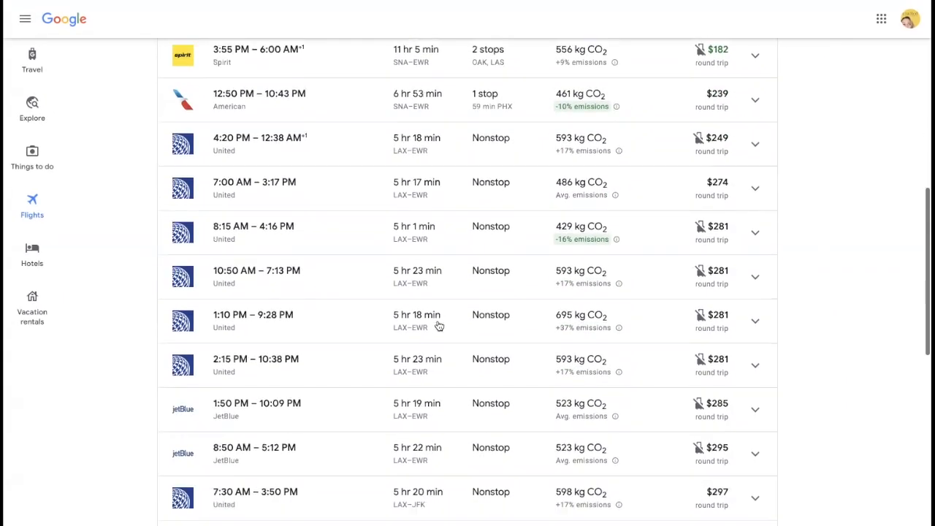